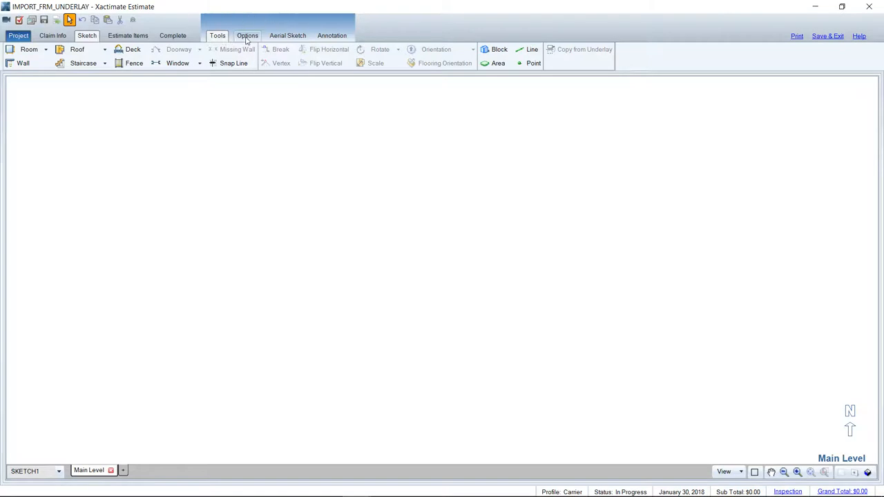
Step: Start Import Underlay Image from the Options tab and choose Import Image.jpg in the Open dialog
left_click(247, 35)
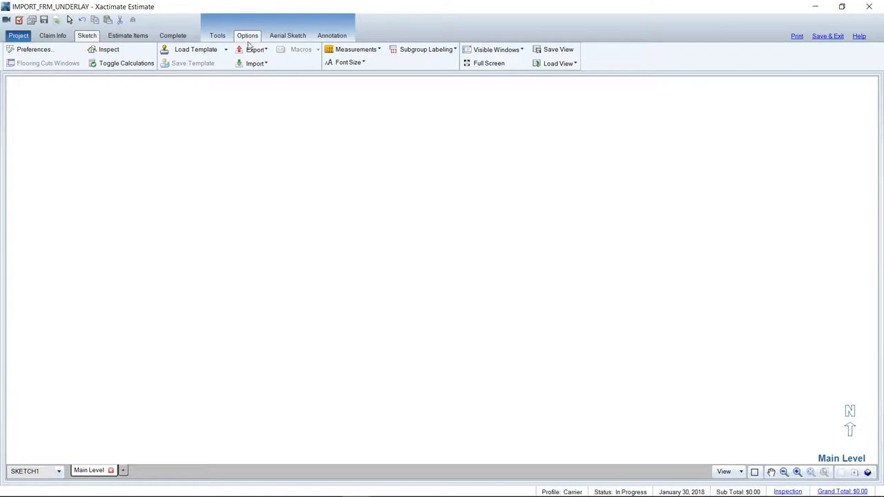
mouse_move(254, 63)
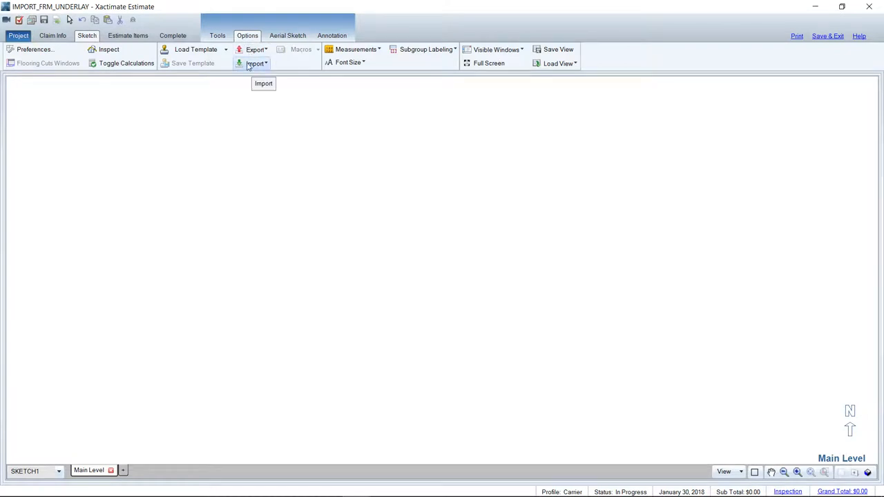
left_click(254, 64)
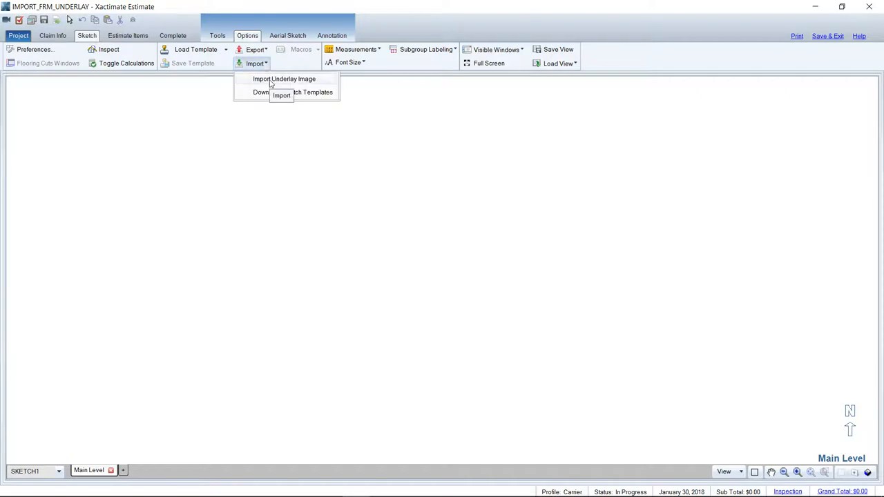
mouse_move(309, 86)
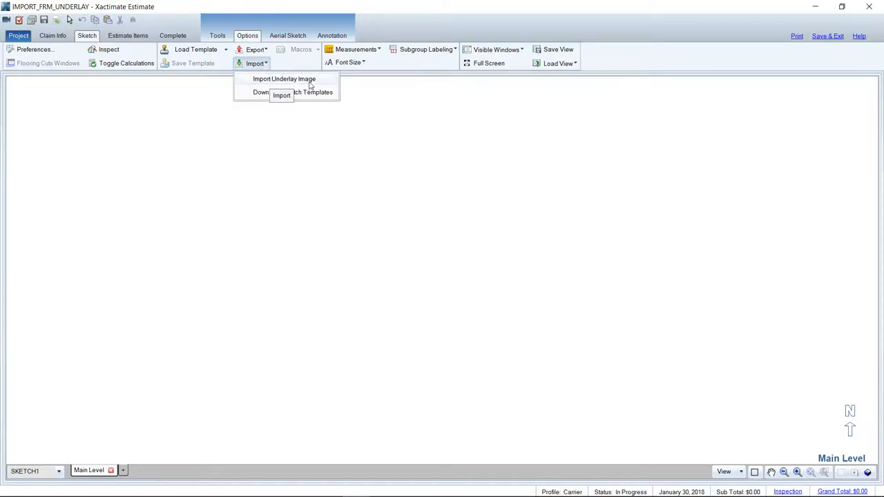
left_click(284, 77)
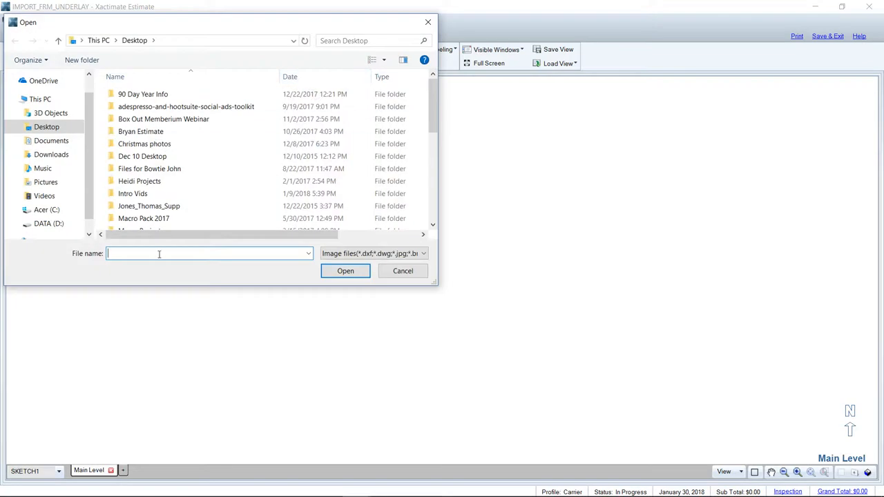
type("impo")
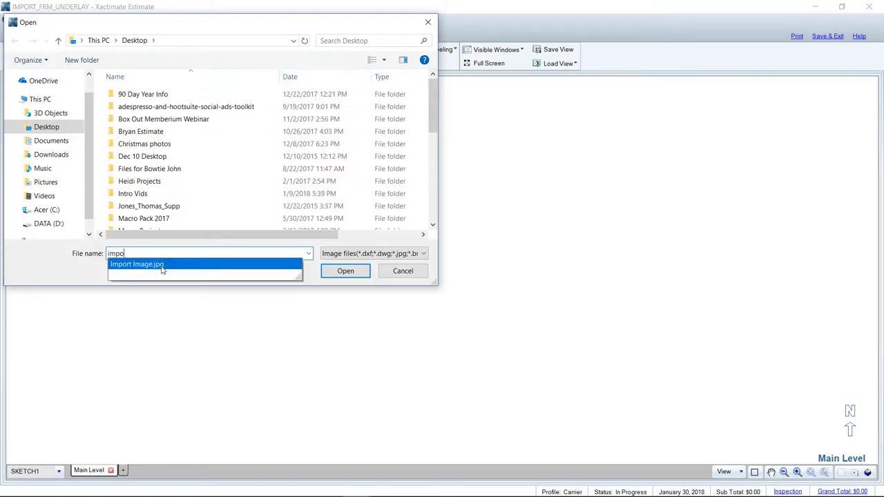
left_click(345, 271)
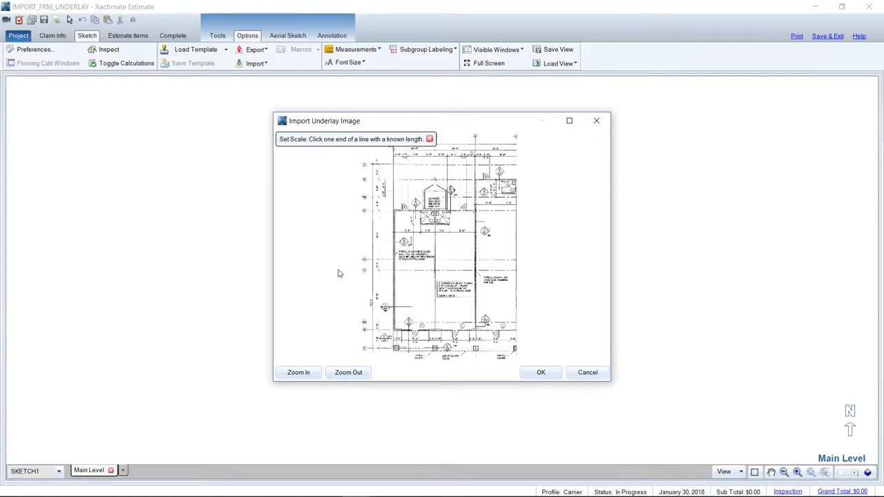
mouse_move(256, 262)
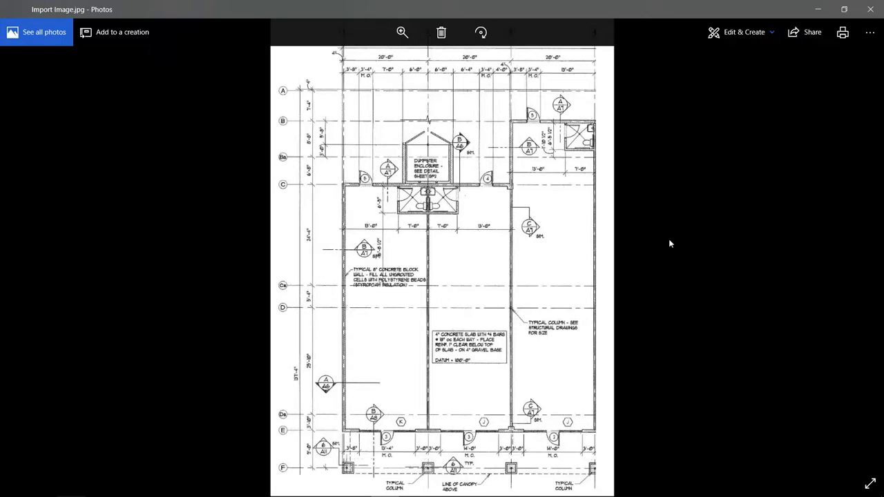
mouse_move(526, 315)
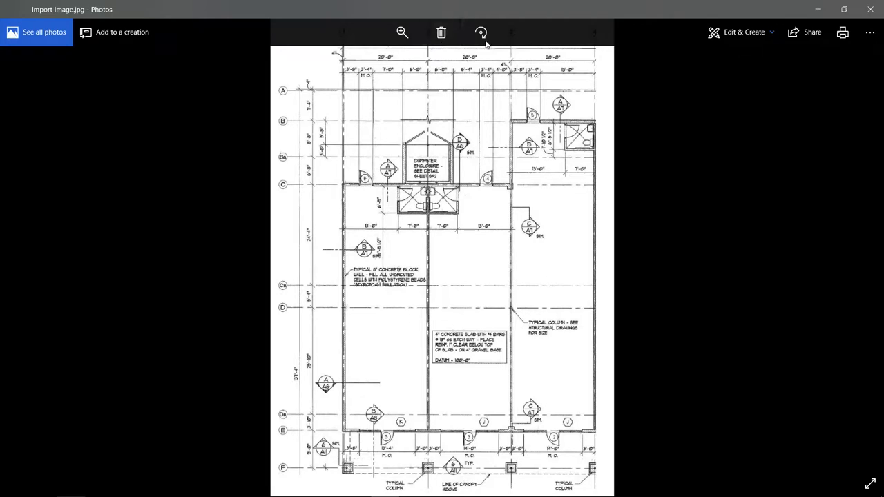
mouse_move(506, 254)
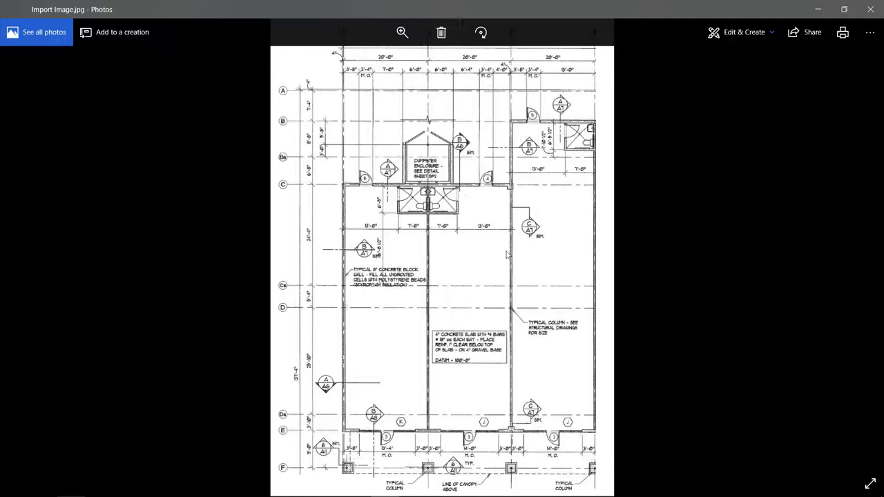
mouse_move(424, 151)
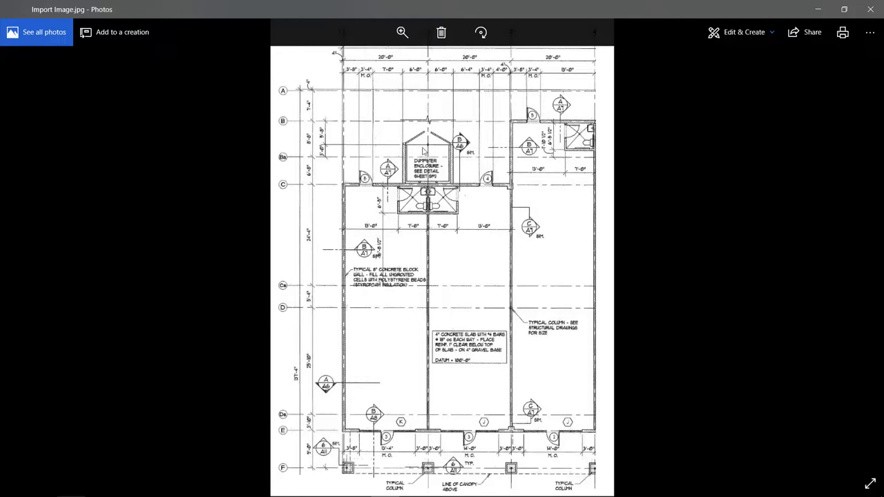
mouse_move(384, 442)
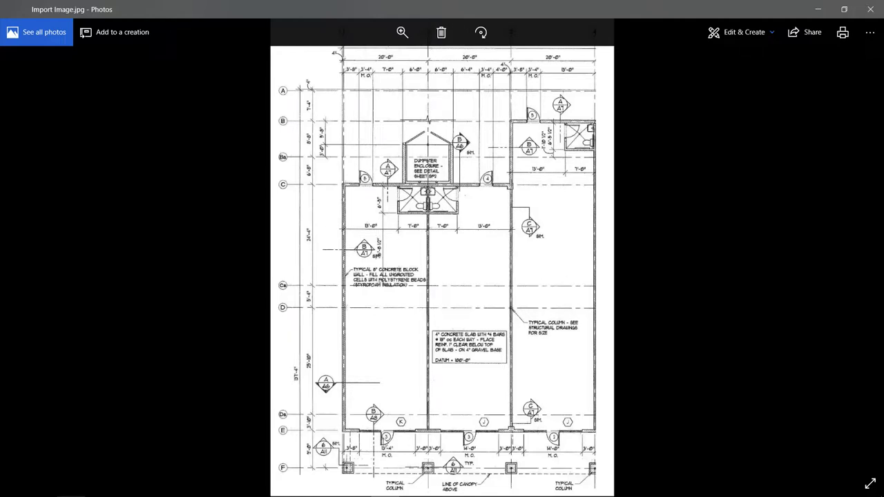
mouse_move(513, 246)
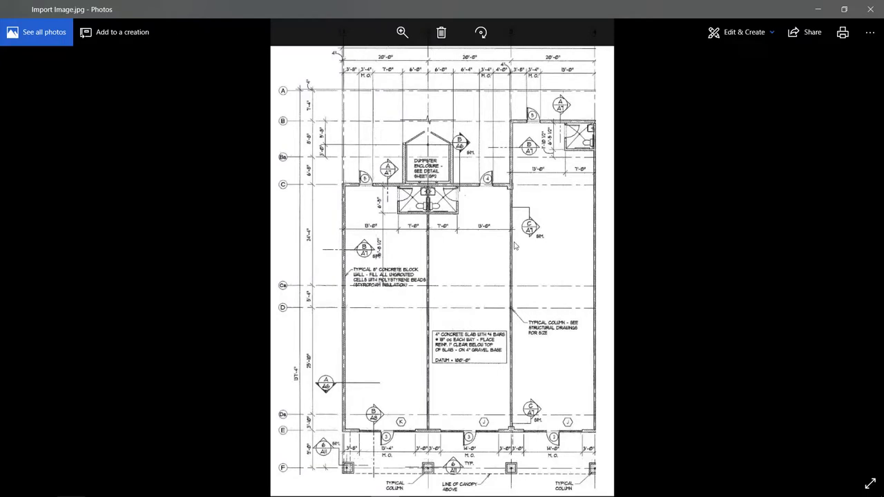
mouse_move(573, 232)
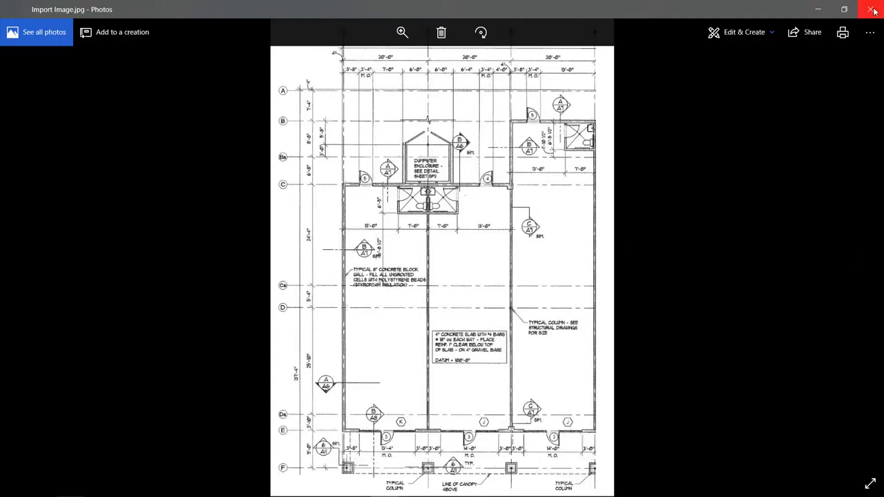
Step: Close the Import Image.jpg floor plan in Windows Photos, returning to the file search results
left_click(873, 8)
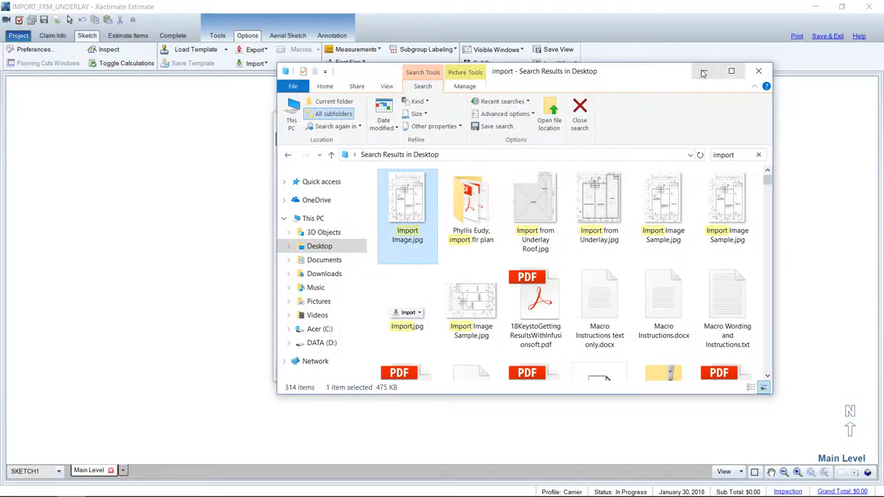
Step: Return to the underlay import window, enlarge the plan and mark the first end of the 7'-0" line
double_click(408, 200)
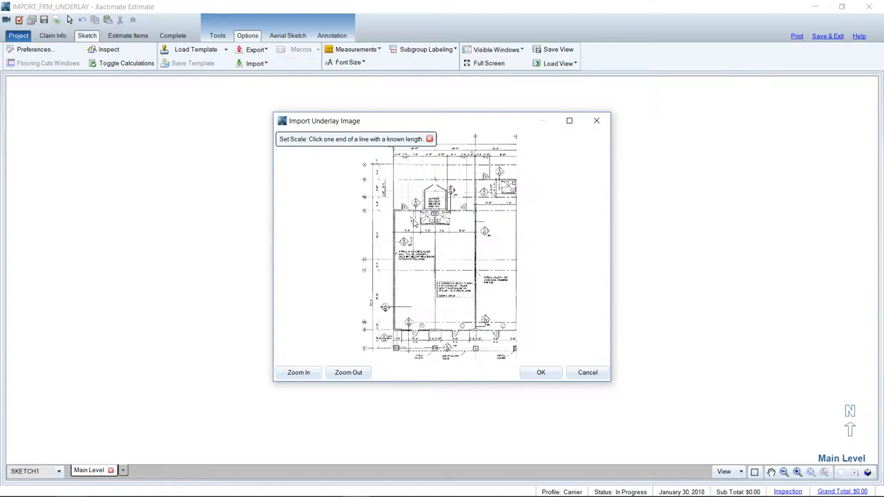
mouse_move(392, 317)
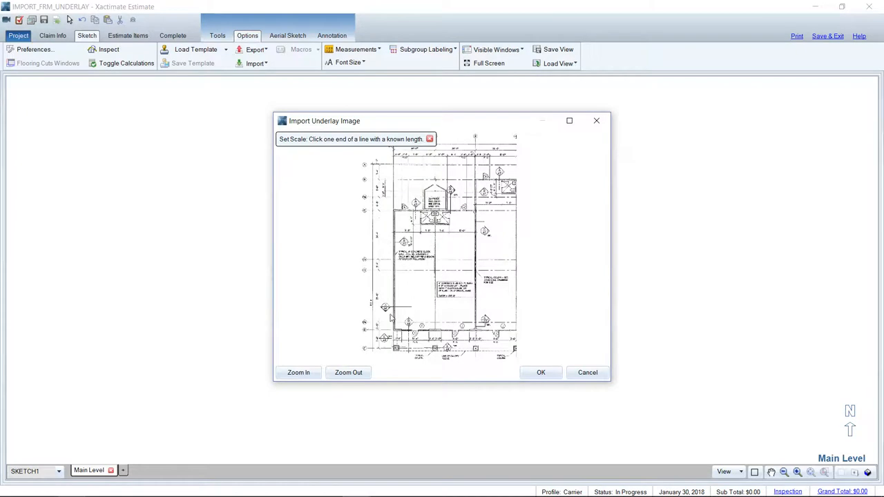
left_click(298, 372)
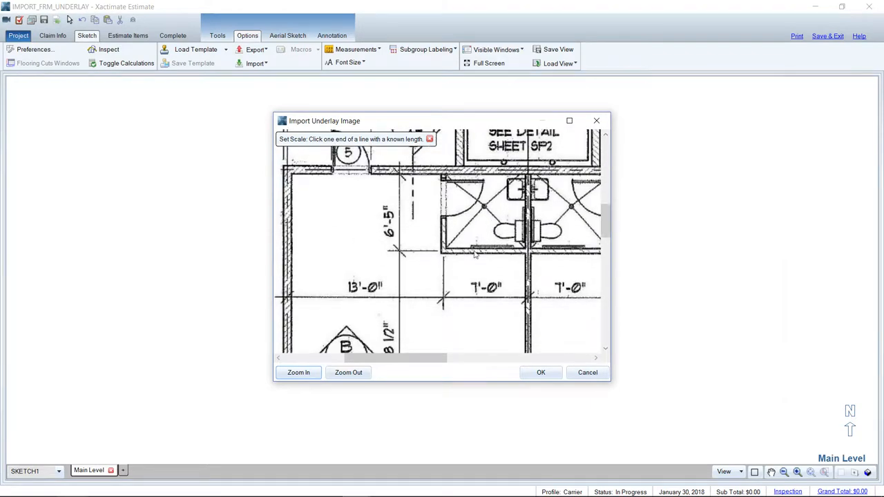
mouse_move(326, 157)
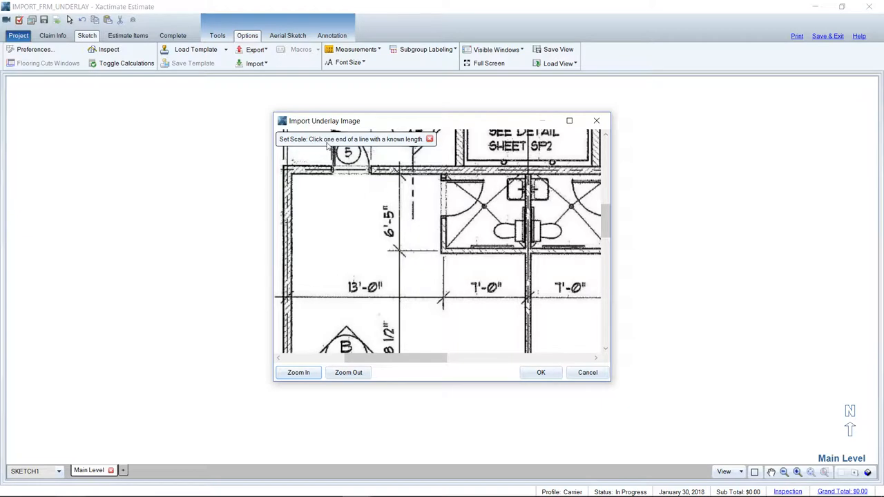
mouse_move(417, 146)
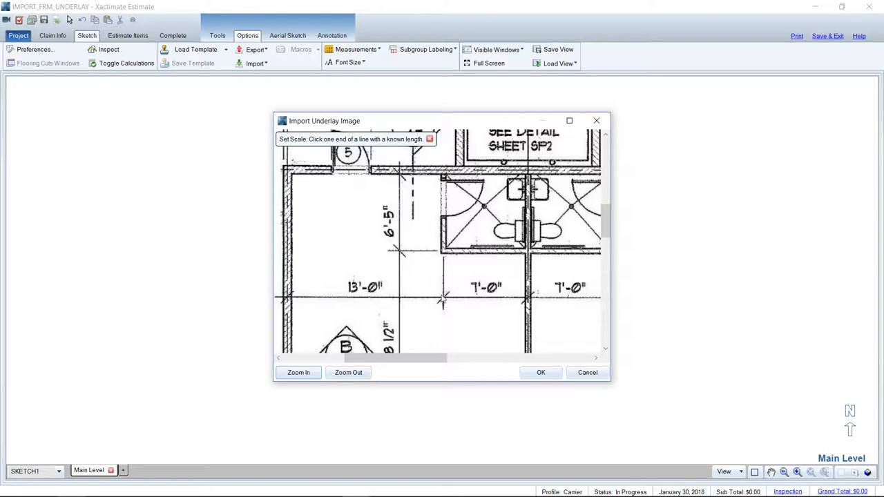
mouse_move(523, 307)
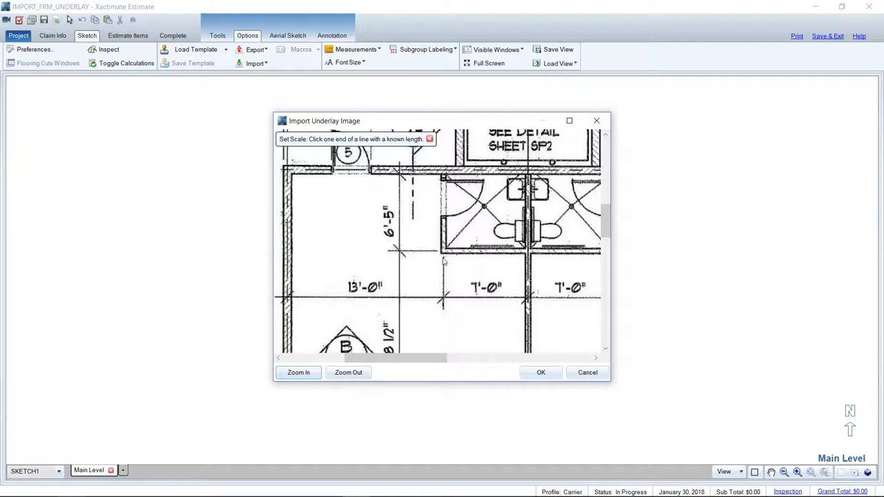
mouse_move(453, 312)
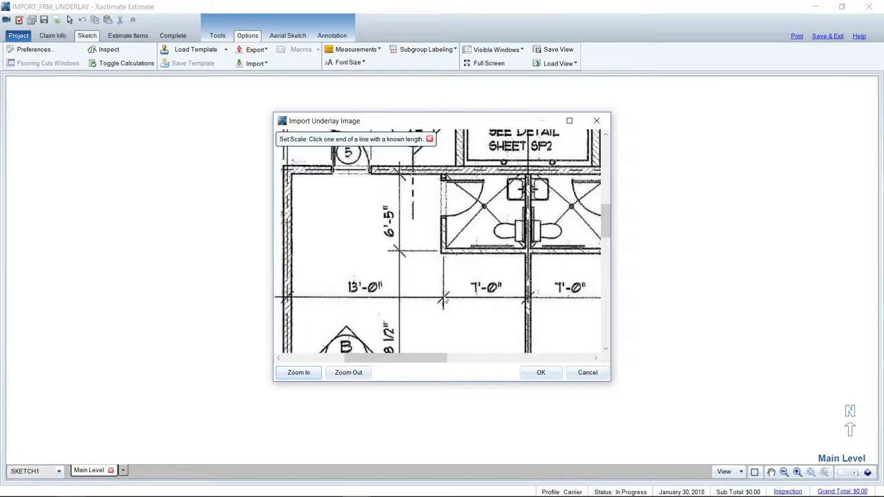
mouse_move(462, 303)
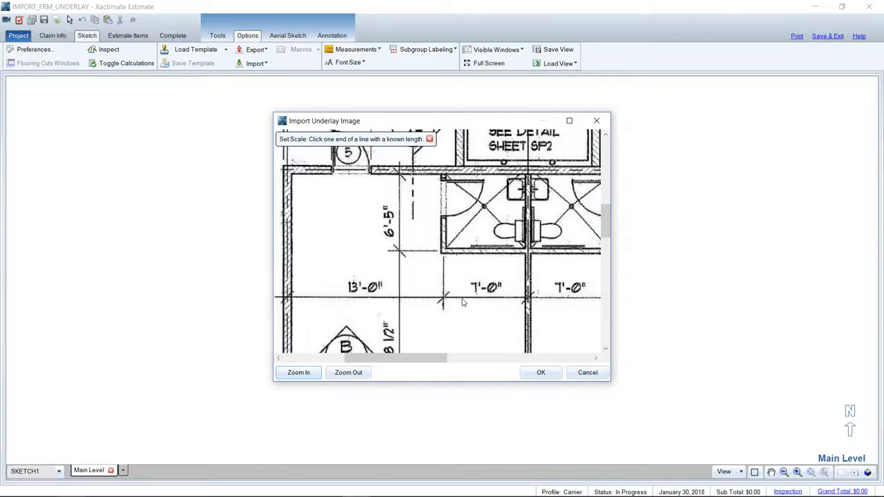
left_click(442, 298)
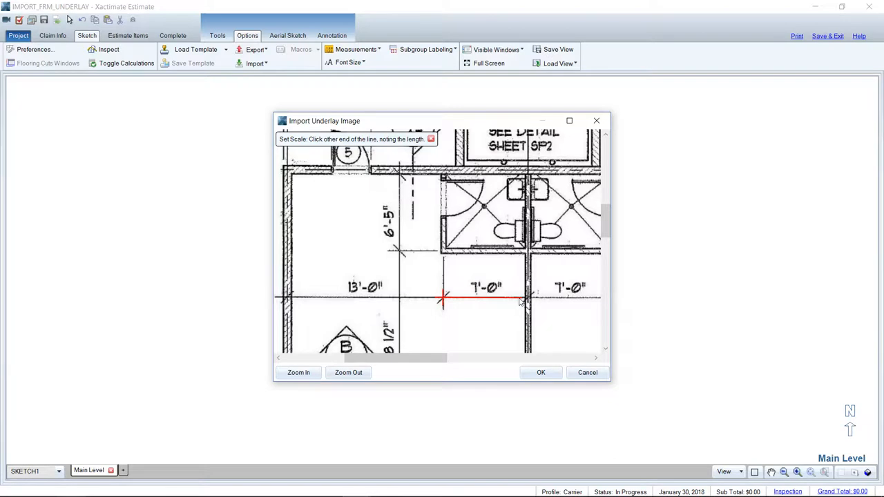
Step: Mark the other end of the 7'-0" line, set its length to 7 feet and accept the scaled underlay
left_click(527, 303)
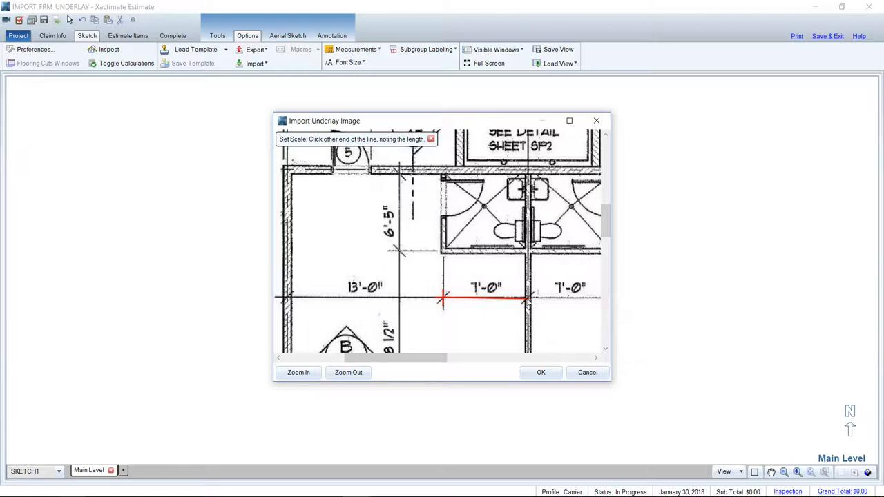
left_click(524, 298)
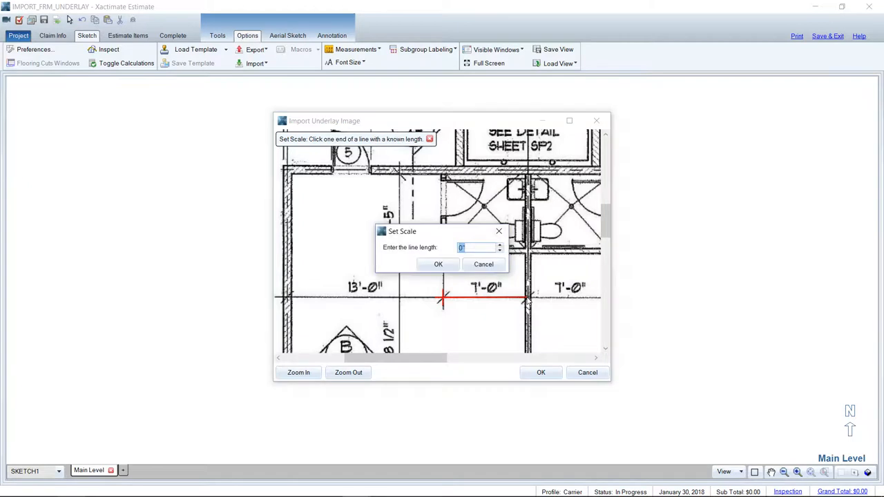
type("7")
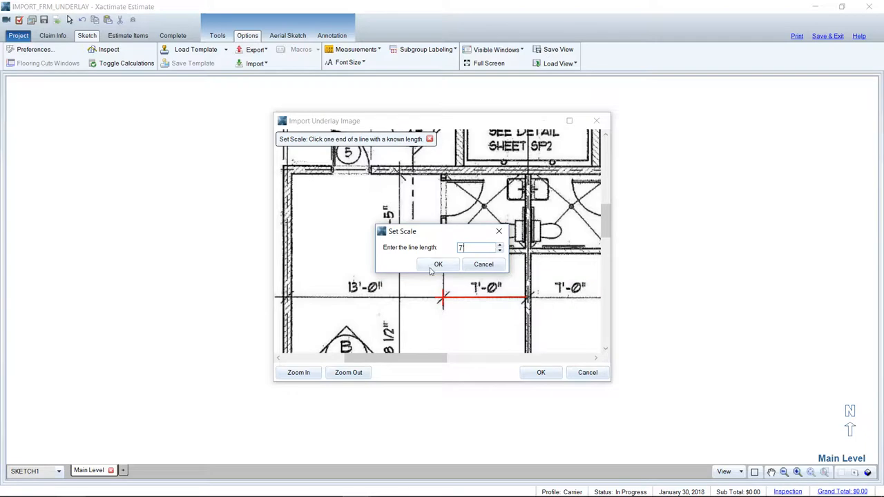
left_click(438, 264)
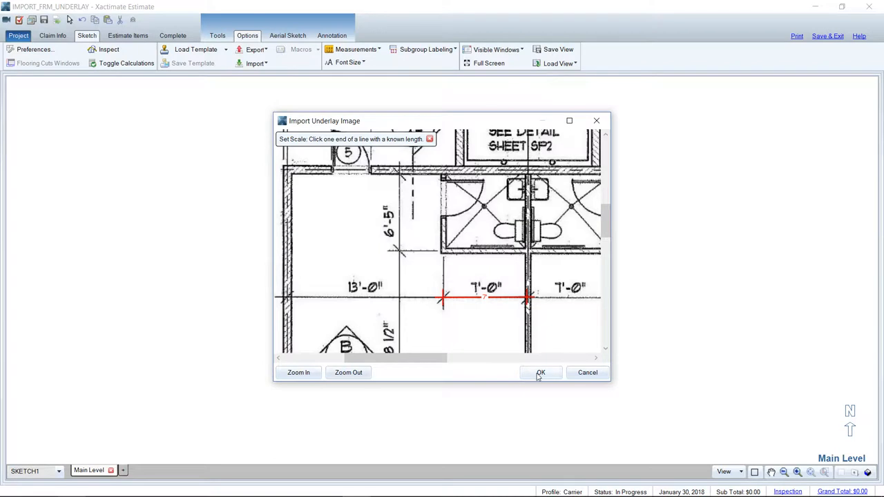
left_click(541, 373)
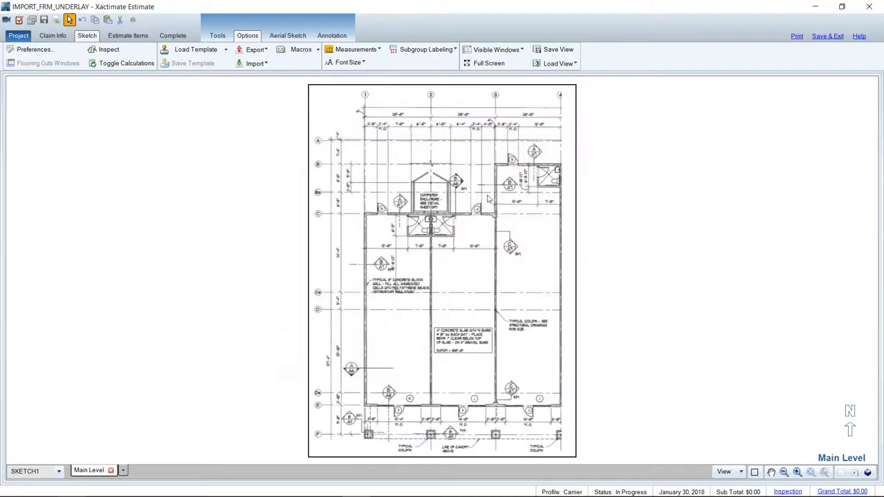
mouse_move(475, 242)
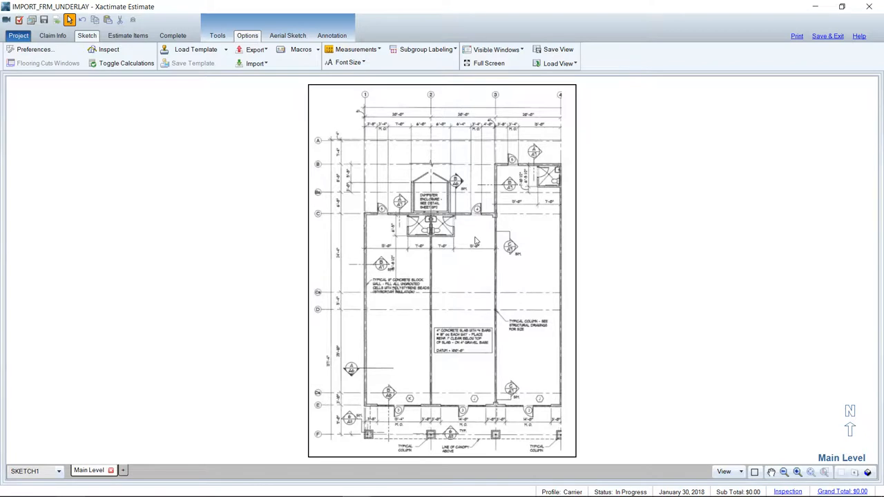
mouse_move(399, 243)
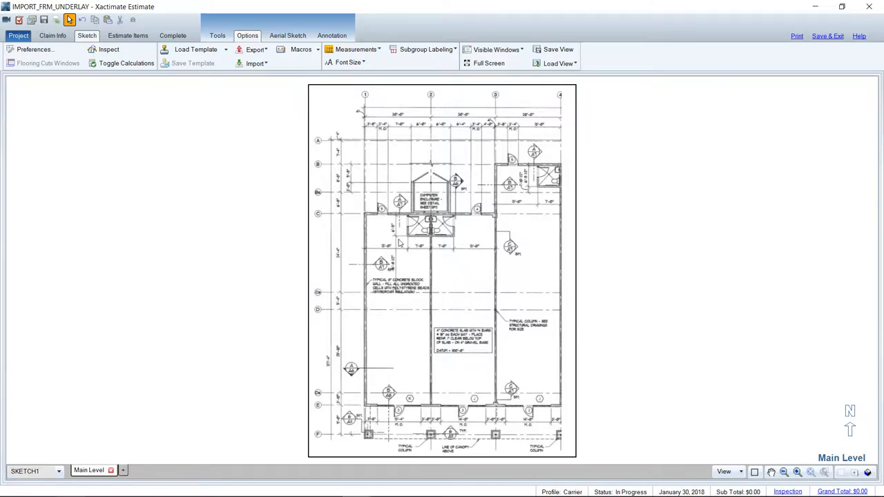
mouse_move(410, 258)
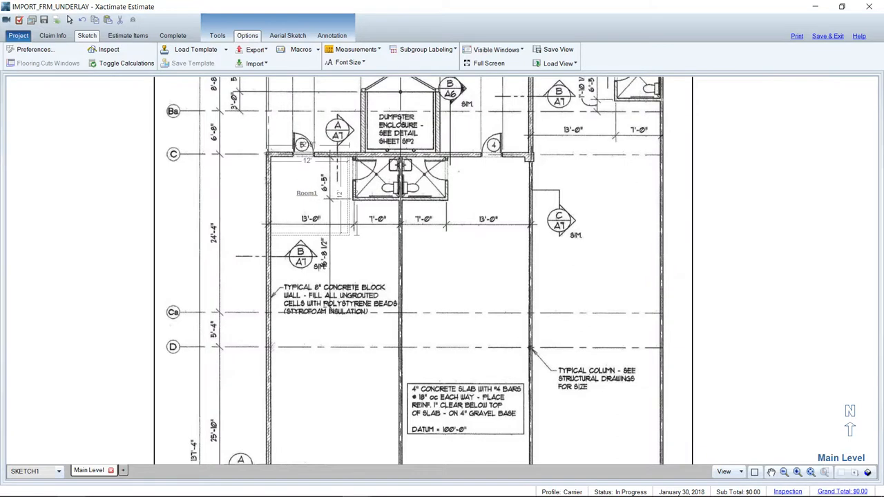
Step: Reshape Room1 to the plan's left-bay walls and place Room2 over the left restroom
left_click(303, 193)
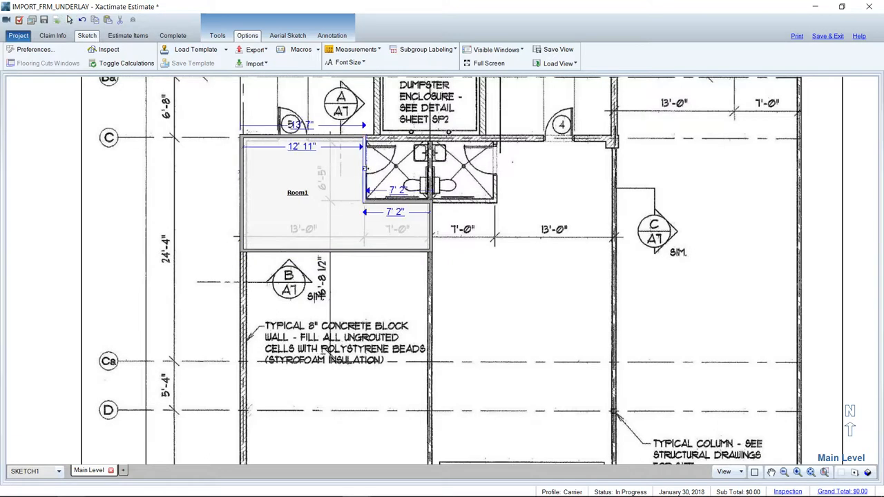
mouse_move(398, 204)
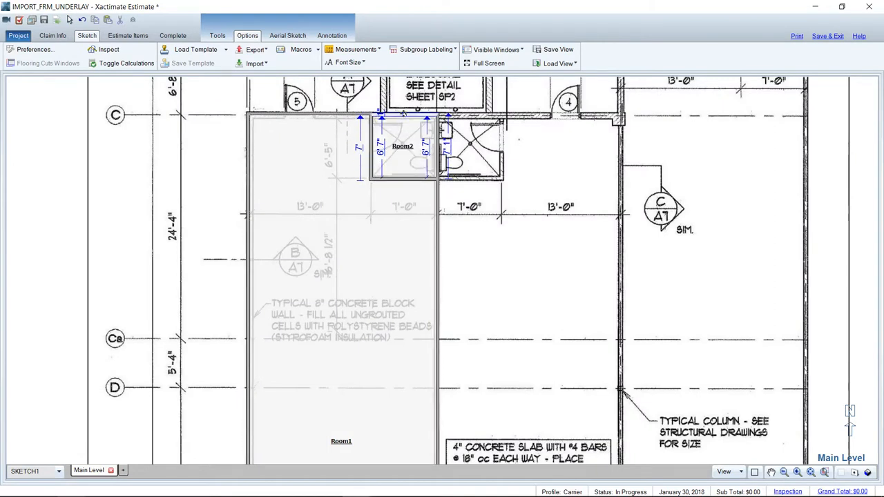
left_click(403, 147)
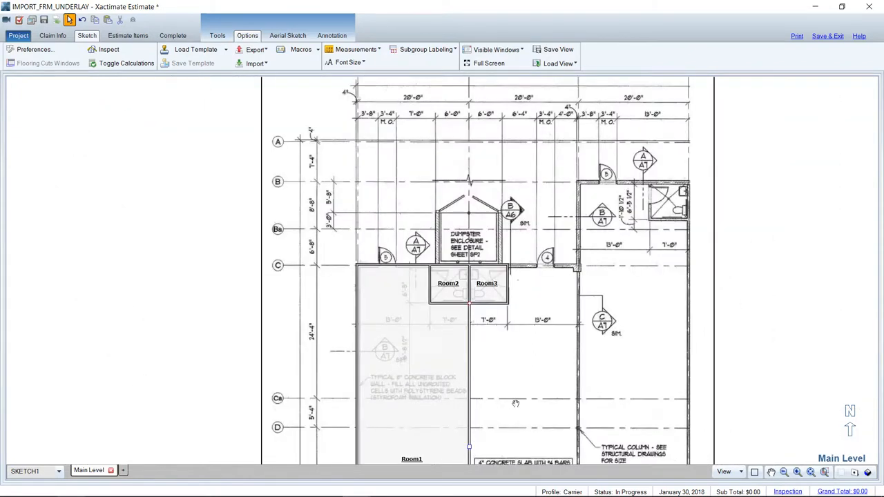
Step: Scroll the sketch while drawing Room5 across the plan's wide middle bay
scroll("down", 3)
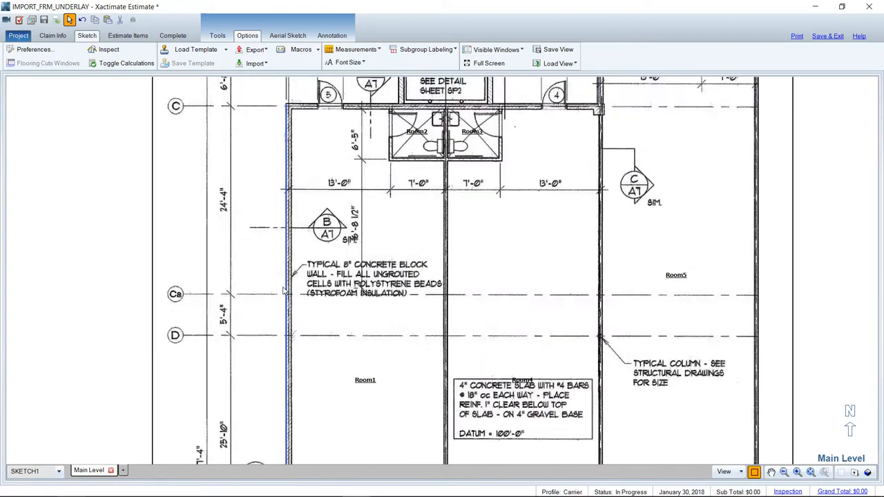
scroll("down", 3)
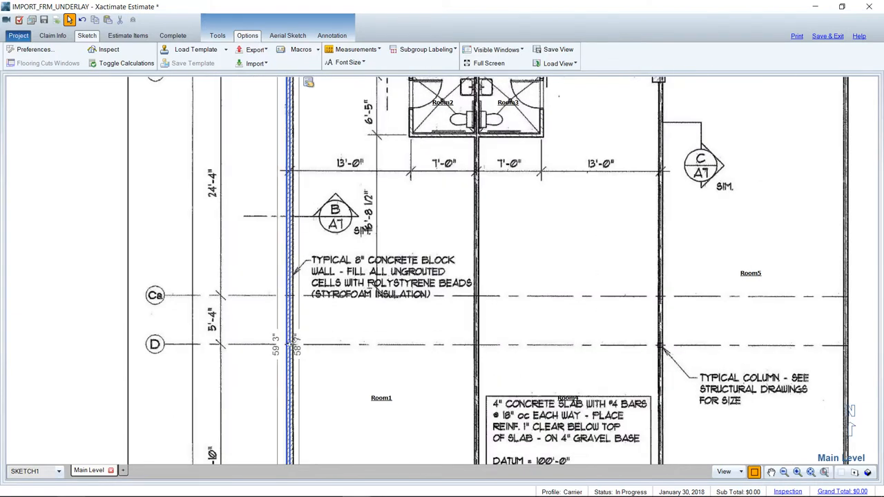
mouse_move(290, 310)
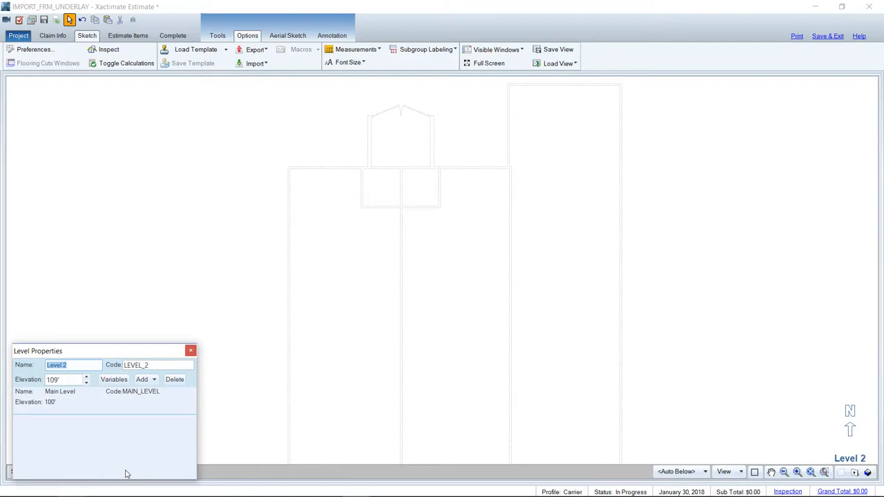
Step: Name the new level 'Roof' in Level Properties
type("Roof")
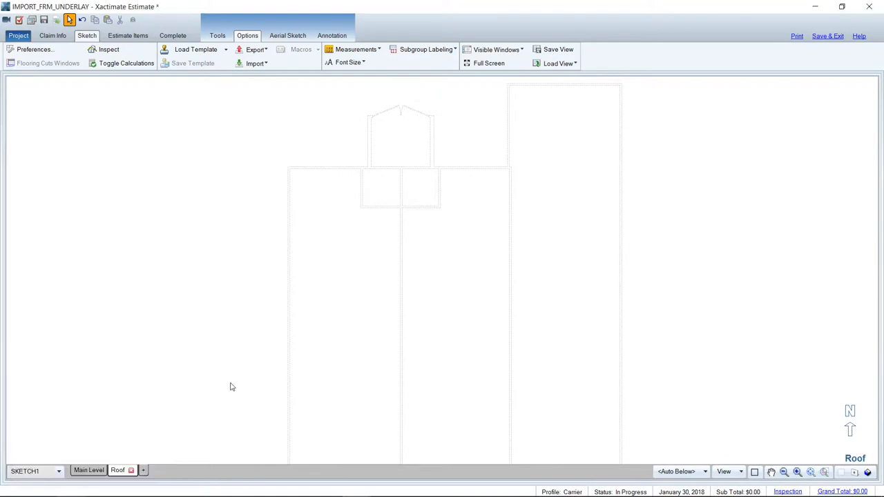
mouse_move(434, 340)
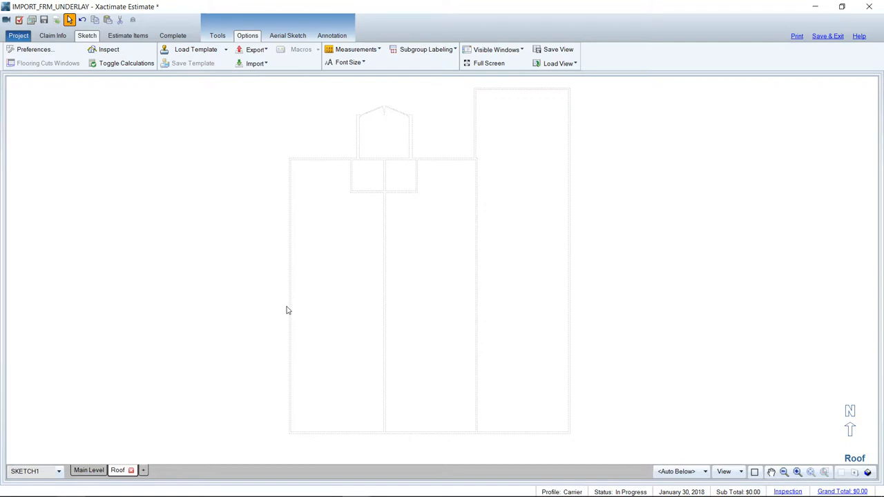
mouse_move(315, 189)
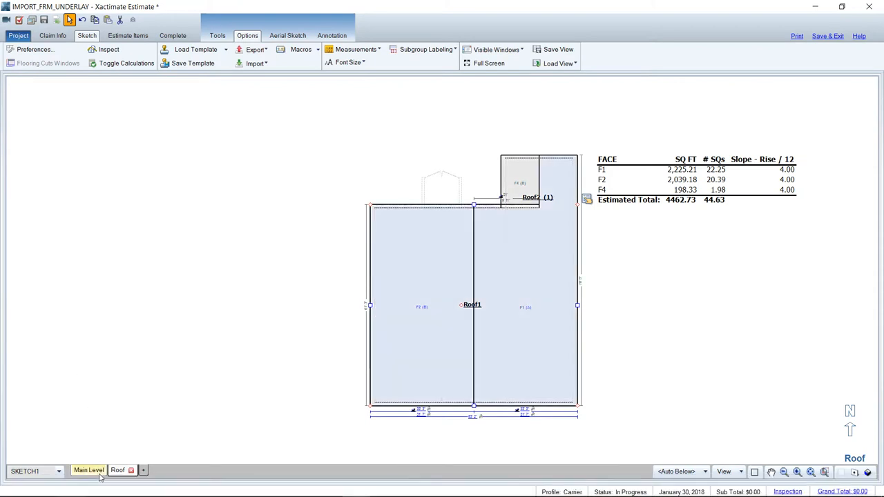
Step: Check the rooms on the Main Level, then return to the Roof level with Roof1 and Roof2
left_click(89, 469)
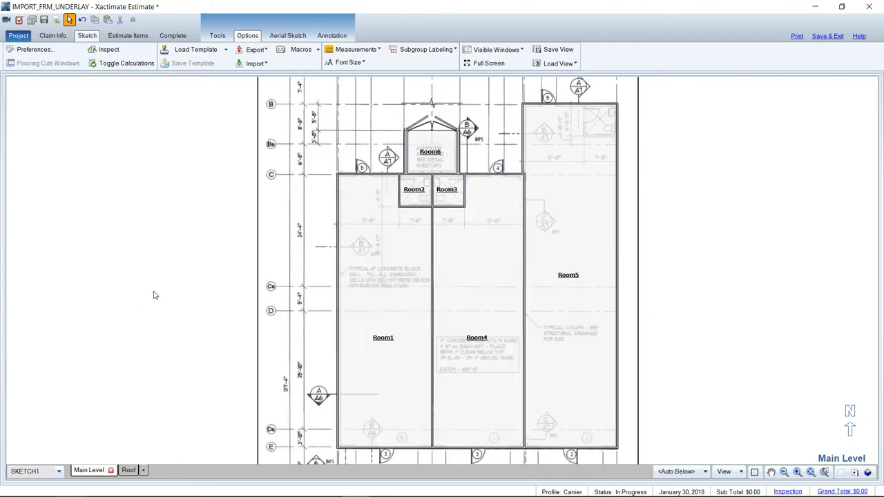
left_click(119, 469)
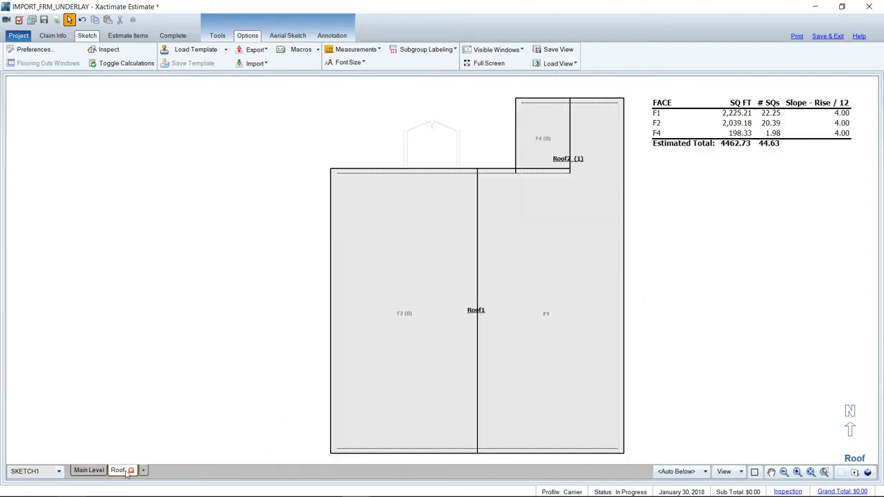